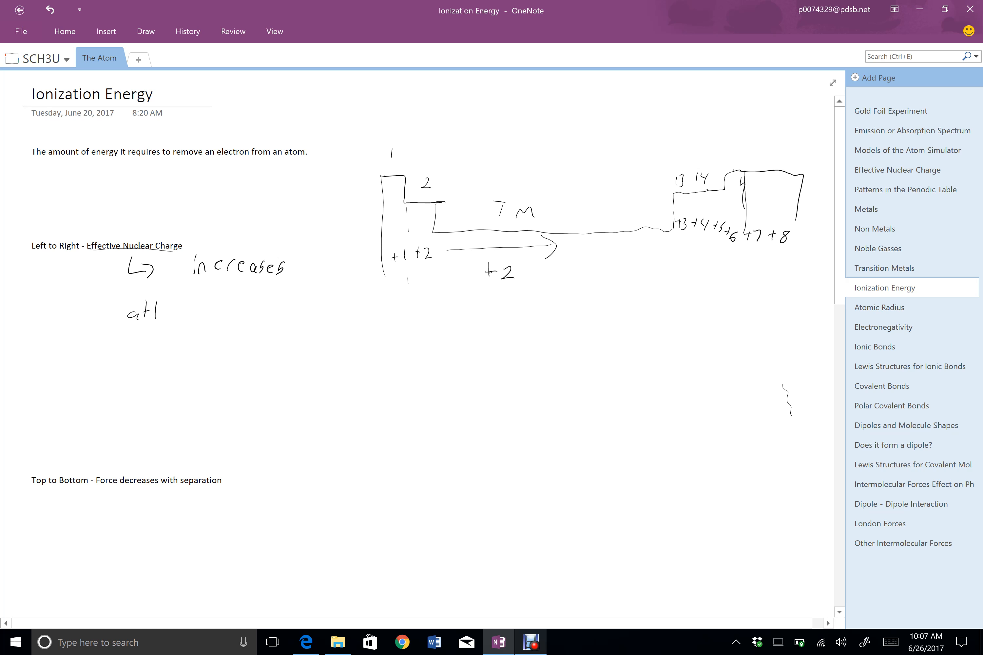
Handwrite that attracting electrons increases so ionization energy increases, and label the graph IE.
type("attracting electrons to the atom")
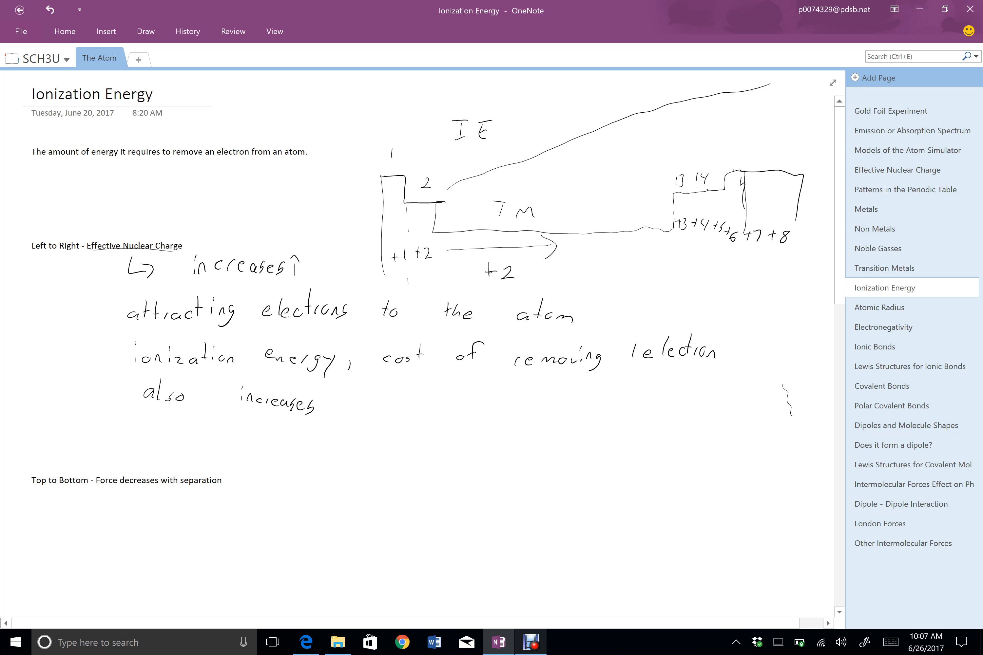
scroll("down", 3)
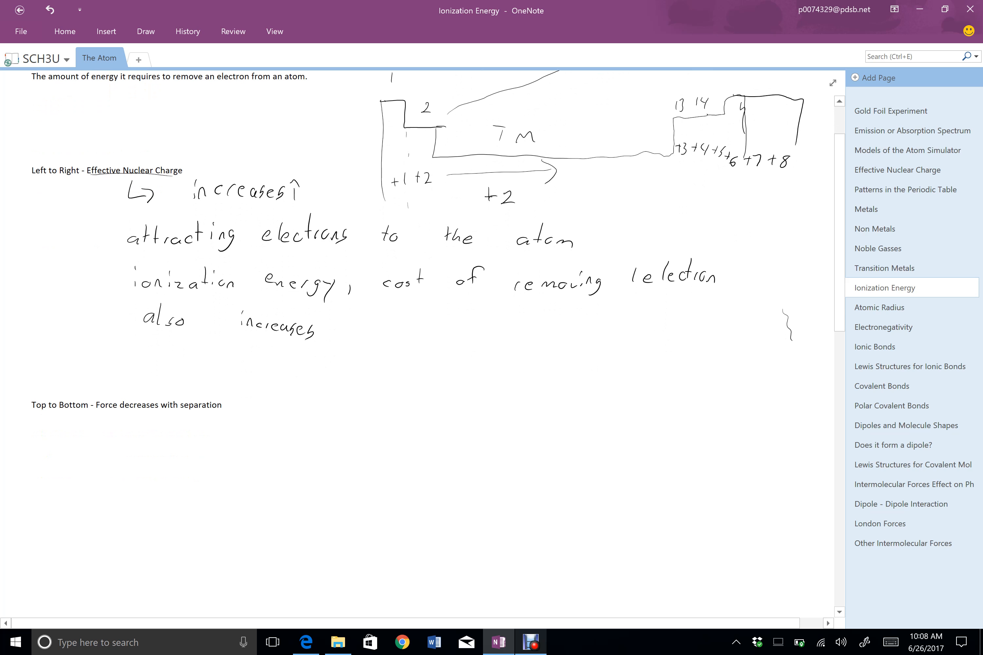
Underline the Top to Bottom heading and sketch dot pairs labelled more force and less force.
scroll("up", 3)
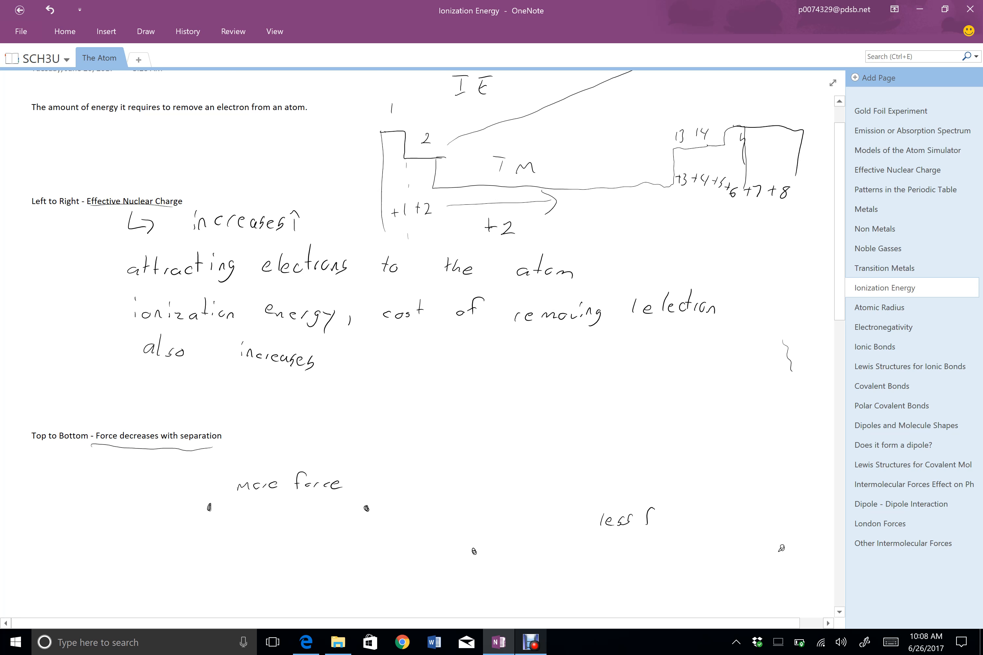
type("force")
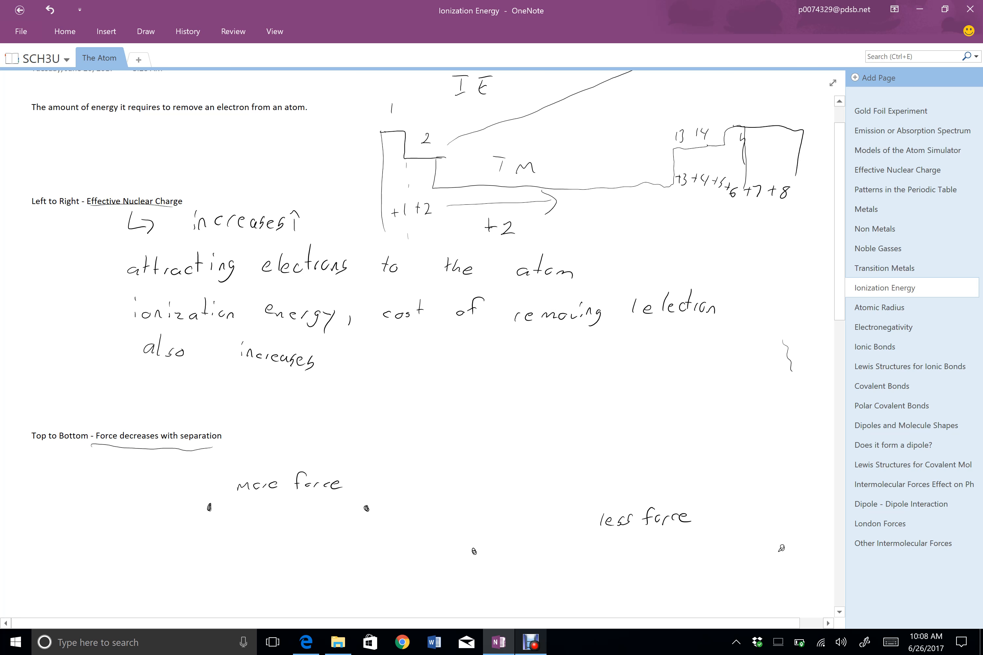
Handwrite a down arrow with 'add a new shell → electrons are now farther from the +ve nucleus'.
scroll("down", 3)
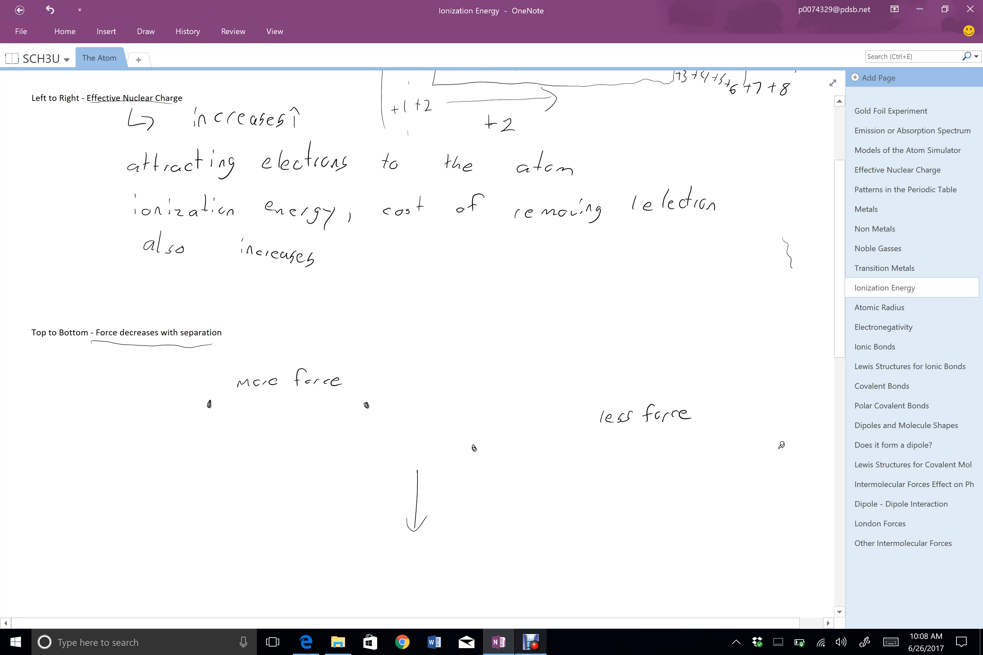
left_click(483, 464)
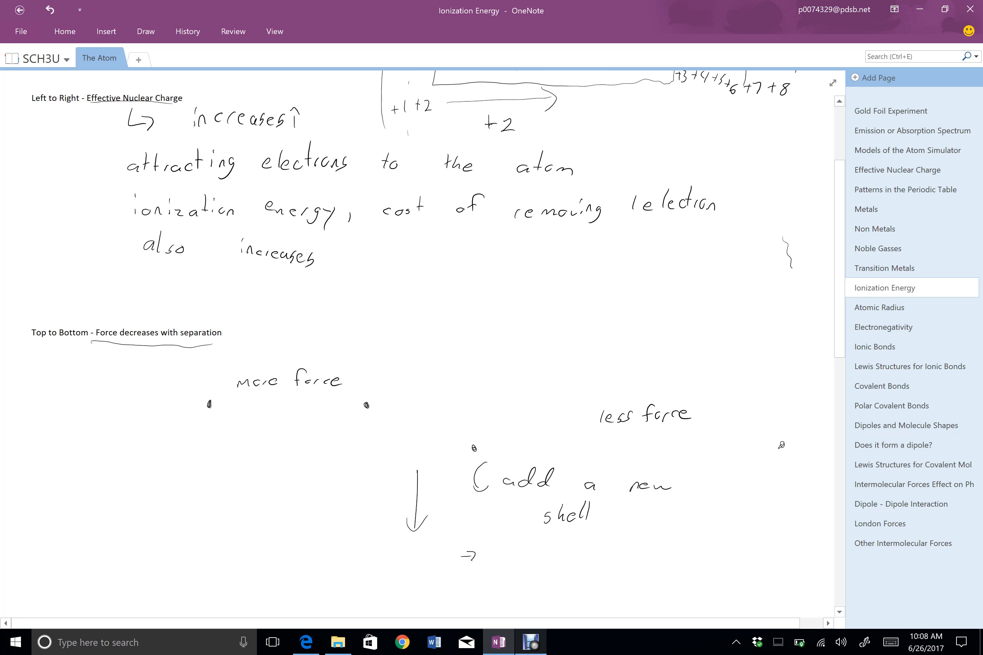
type("electrons are now")
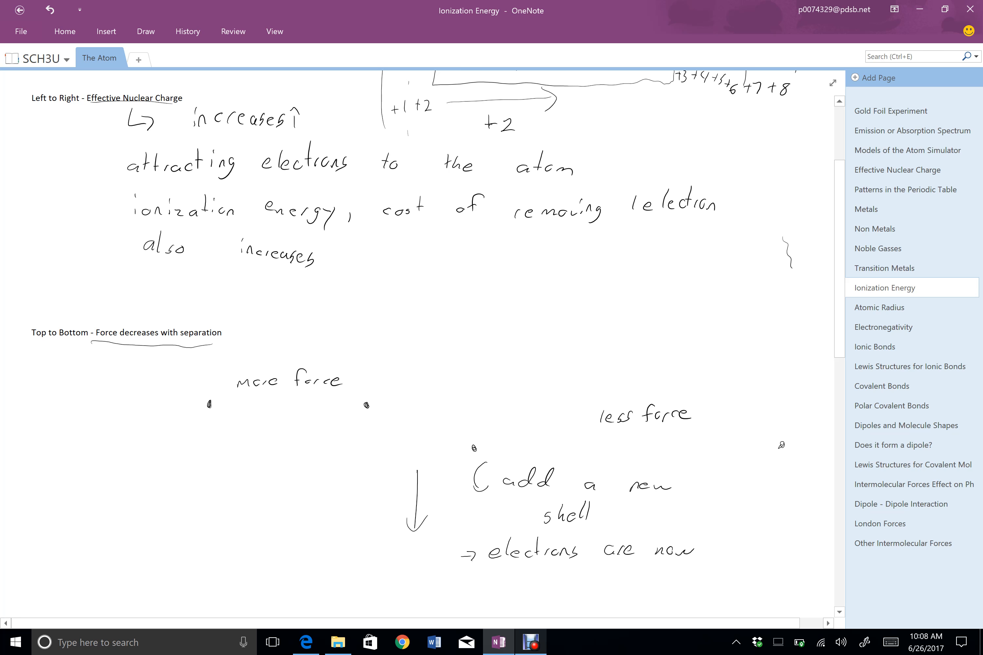
type("farther")
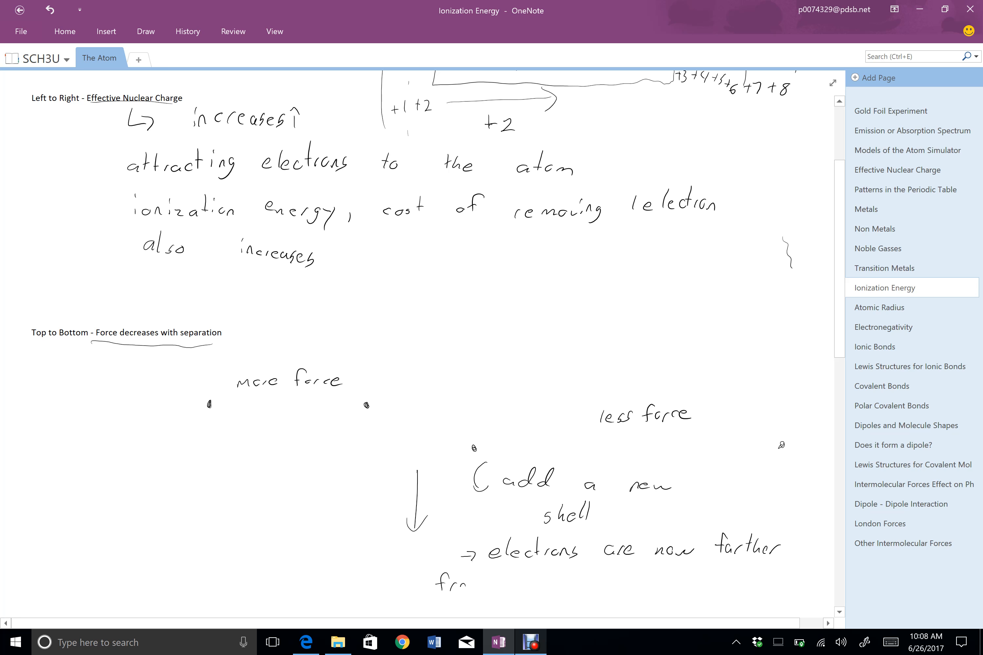
type("from the +ve r")
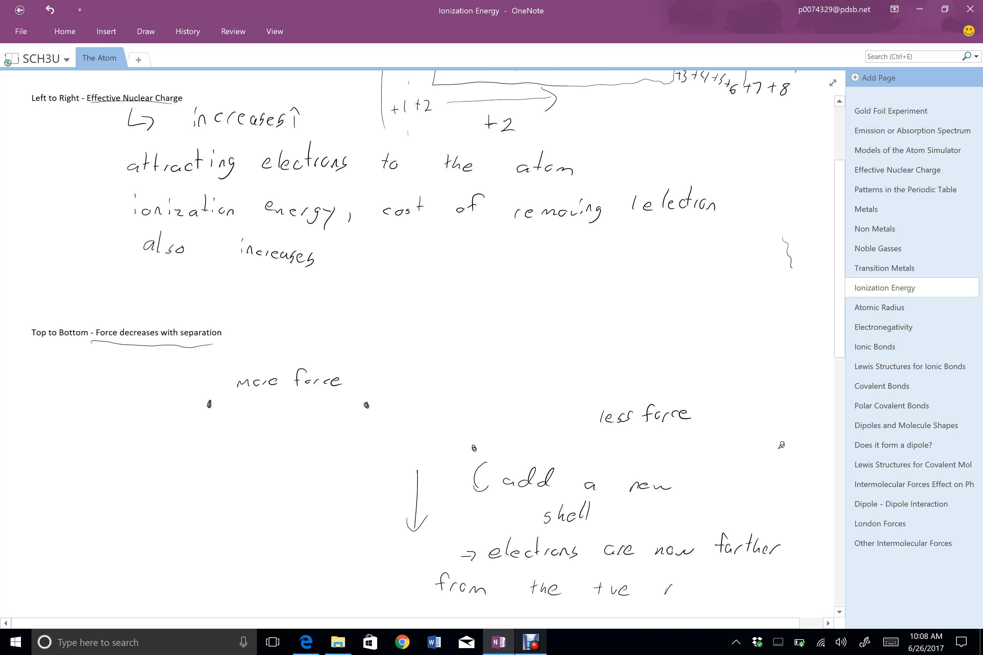
type("nucleus")
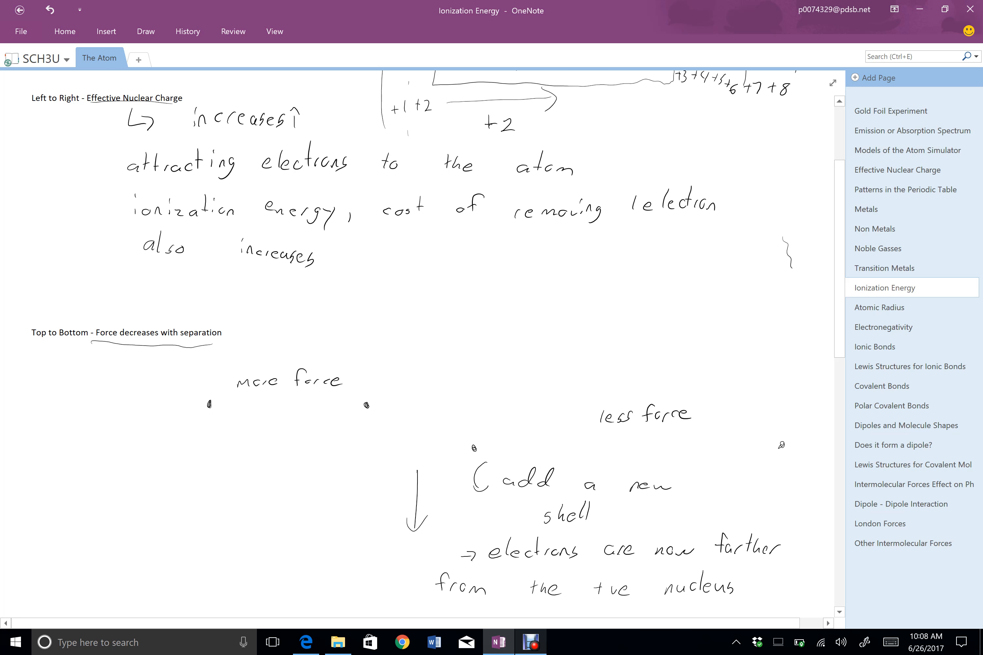
scroll("down", 3)
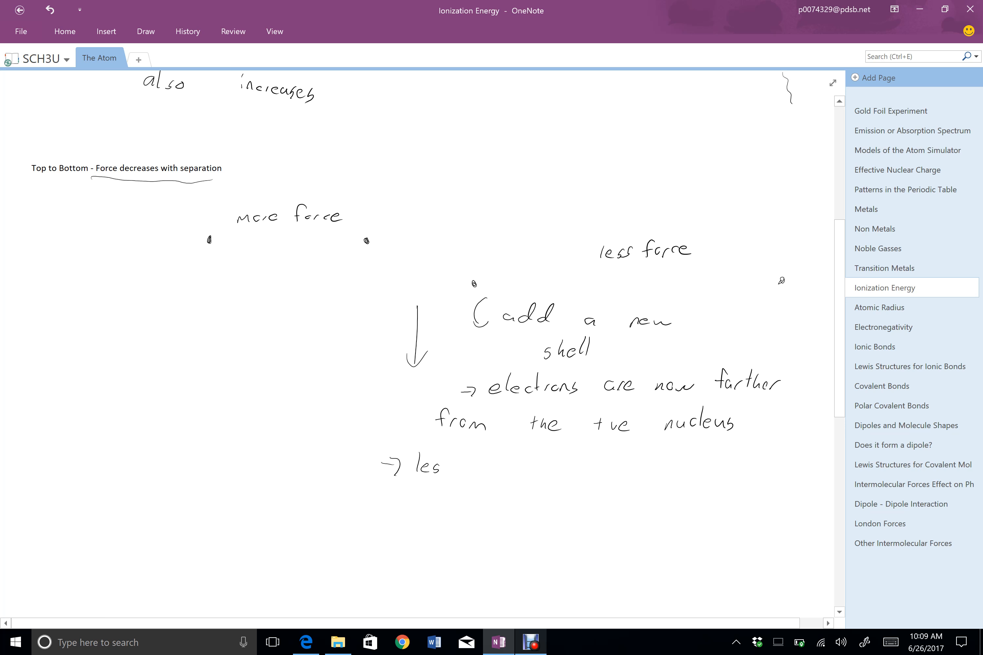
Handwrite less att. → lower ionization energy, then a top-to-bottom summary: bigger, less attraction, lower energy.
type("att.")
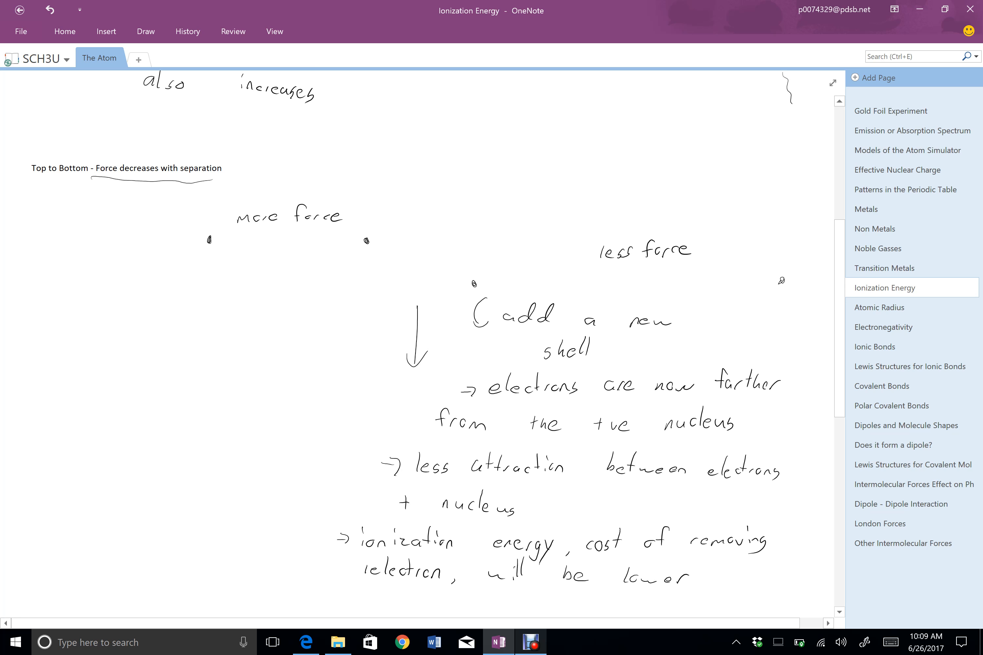
type("to")
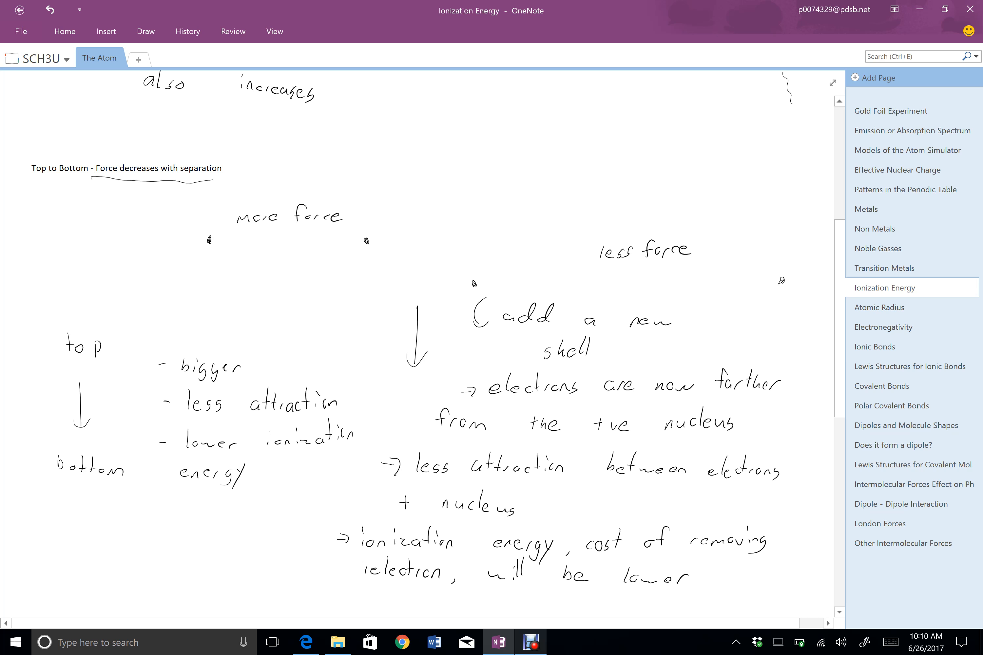
Circle Li, Na, K on the graph, mark ENC +8, and handwrite 'atoms are getting bigger → less attraction'.
scroll("down", 3)
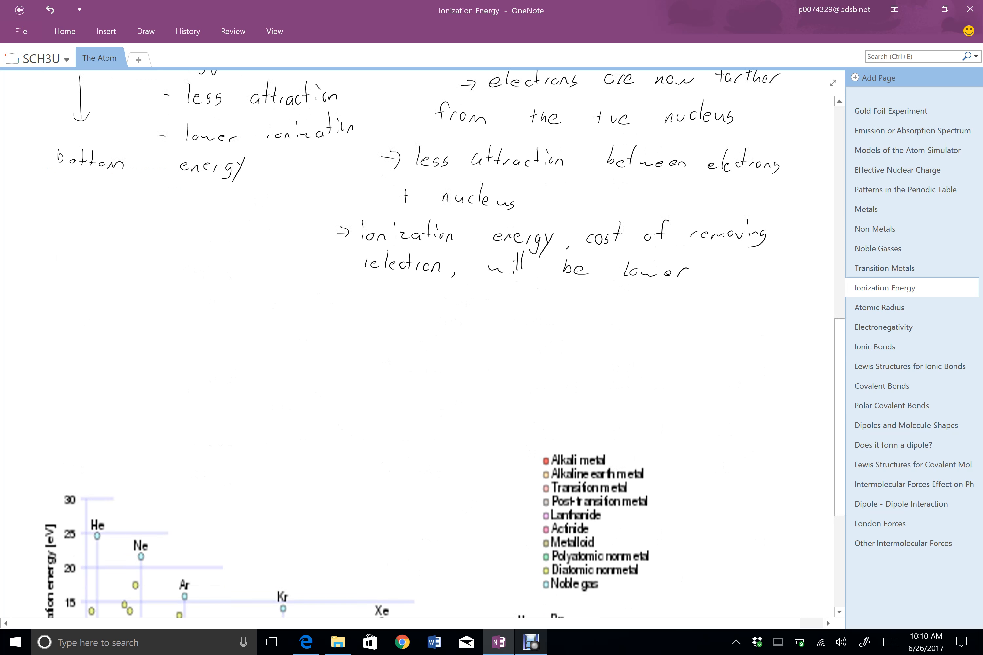
scroll("down", 3)
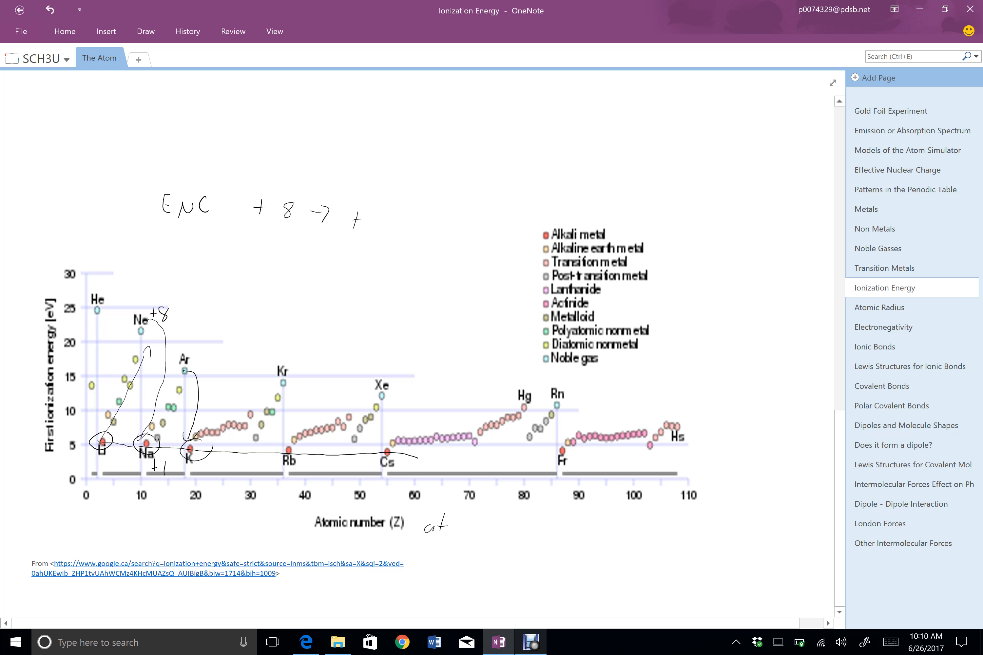
type("atoms a")
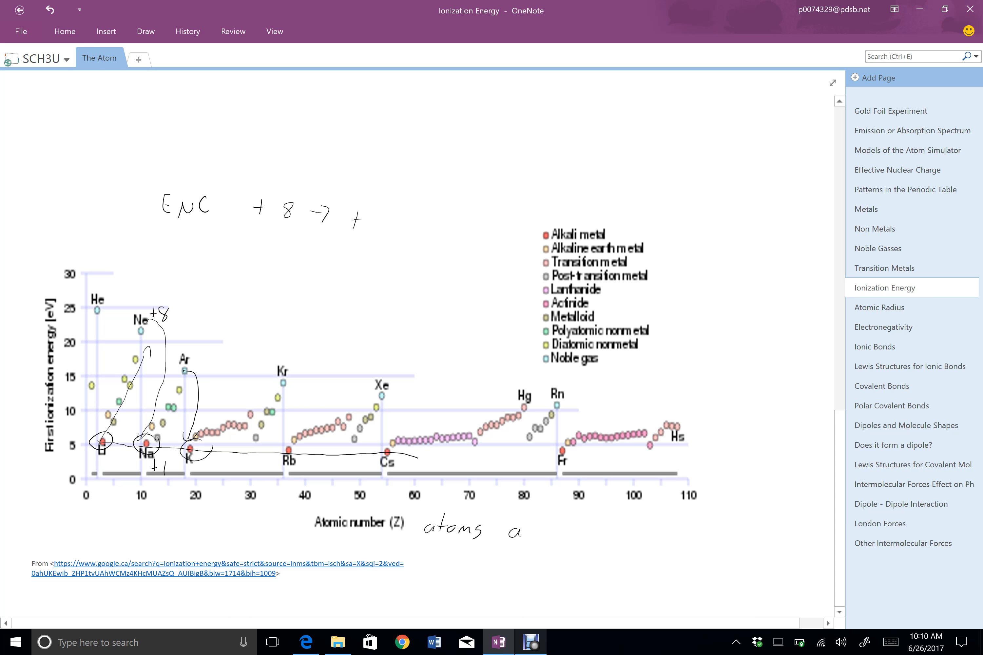
type("are get")
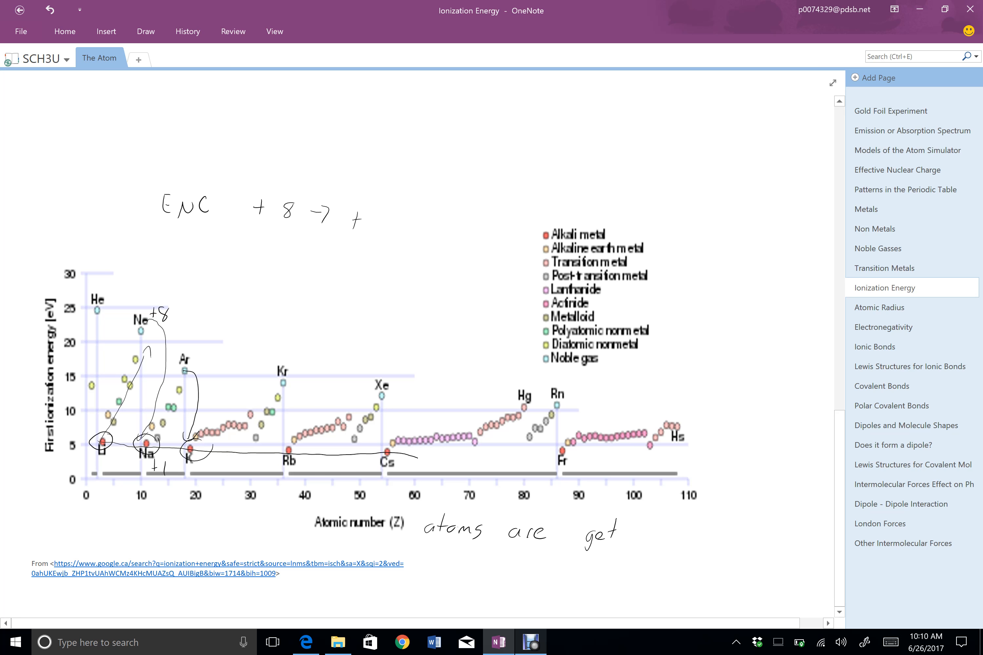
type("ting")
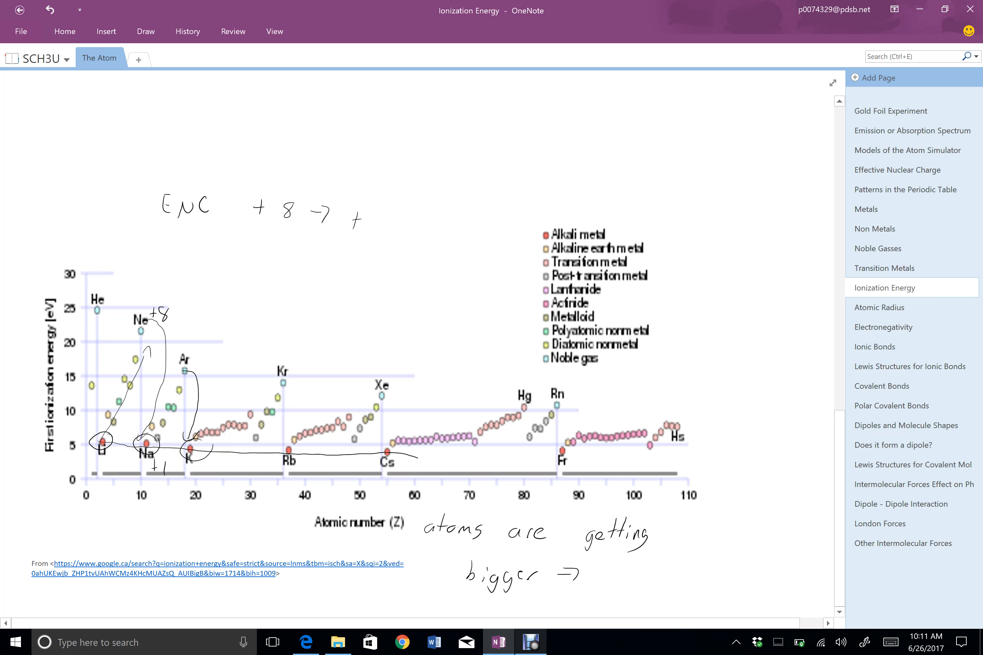
type("less c")
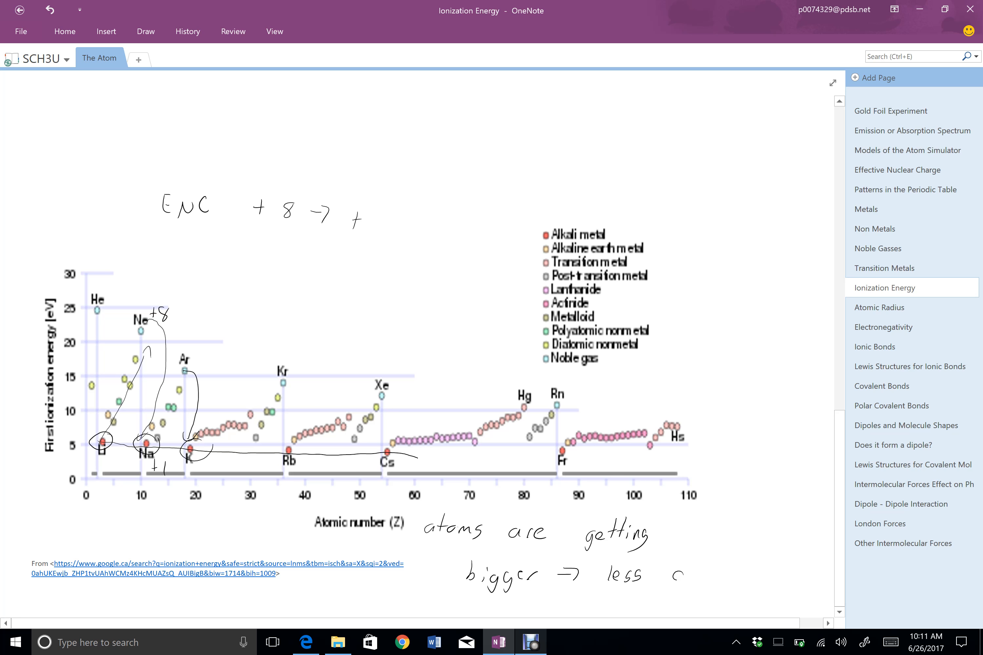
type("attractio")
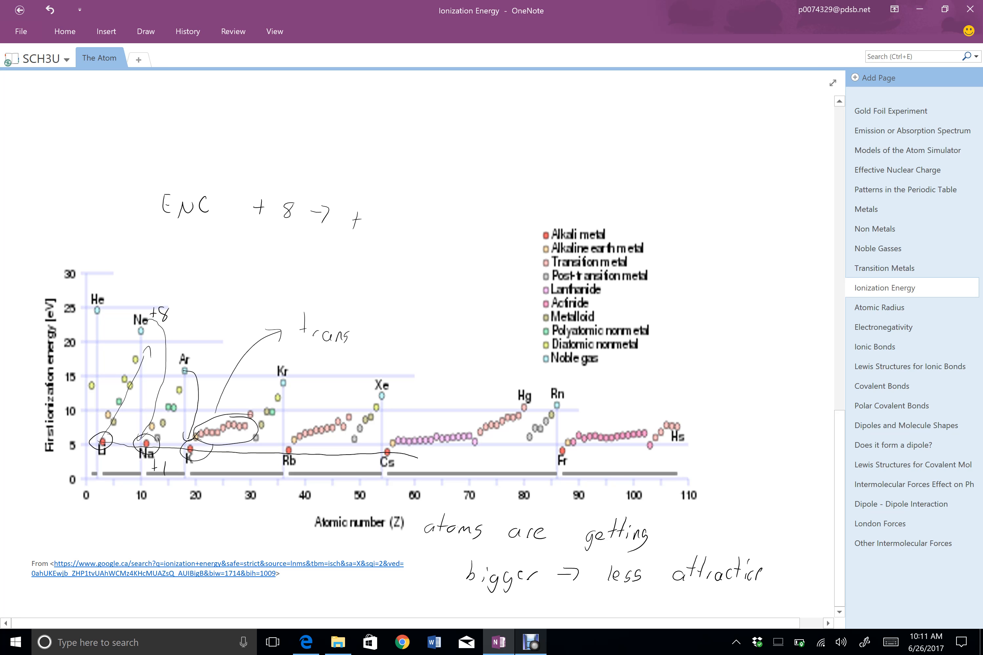
Finish 'less attraction', circle the transition metal runs and label them 'transition metals +2'.
type("ition metals")
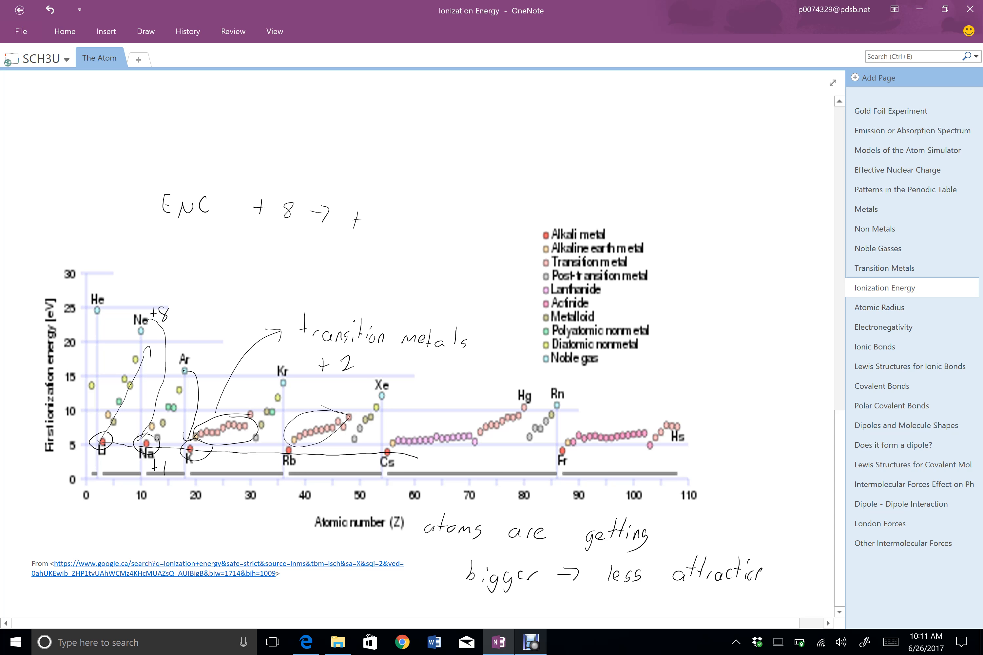
scroll("up", 3)
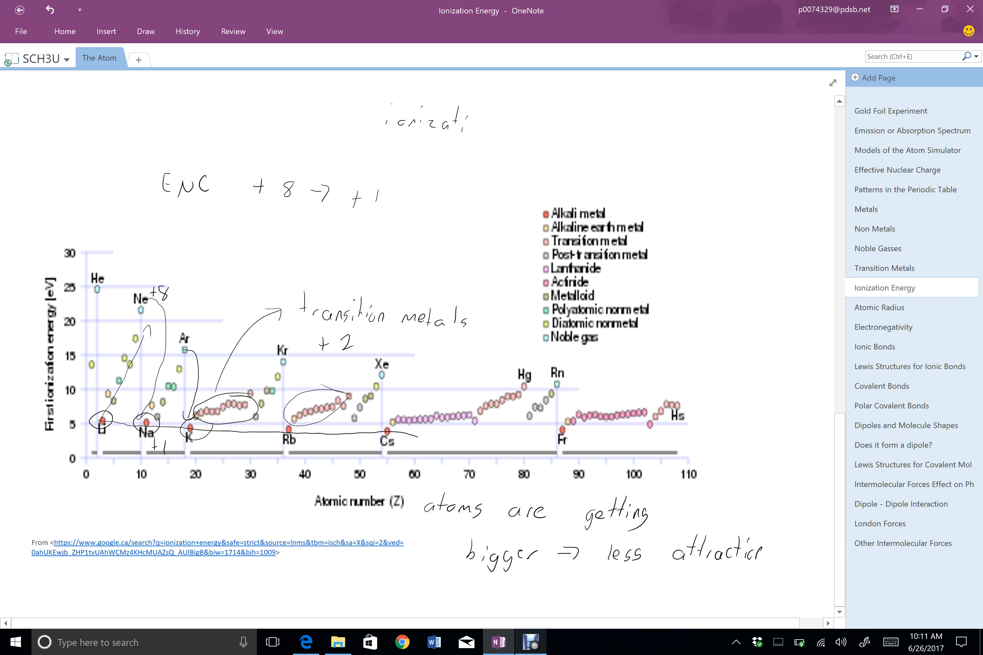
Complete ENC +8 → +1 and handwrite 'ionization energy increa…' above the graph.
type("energy !")
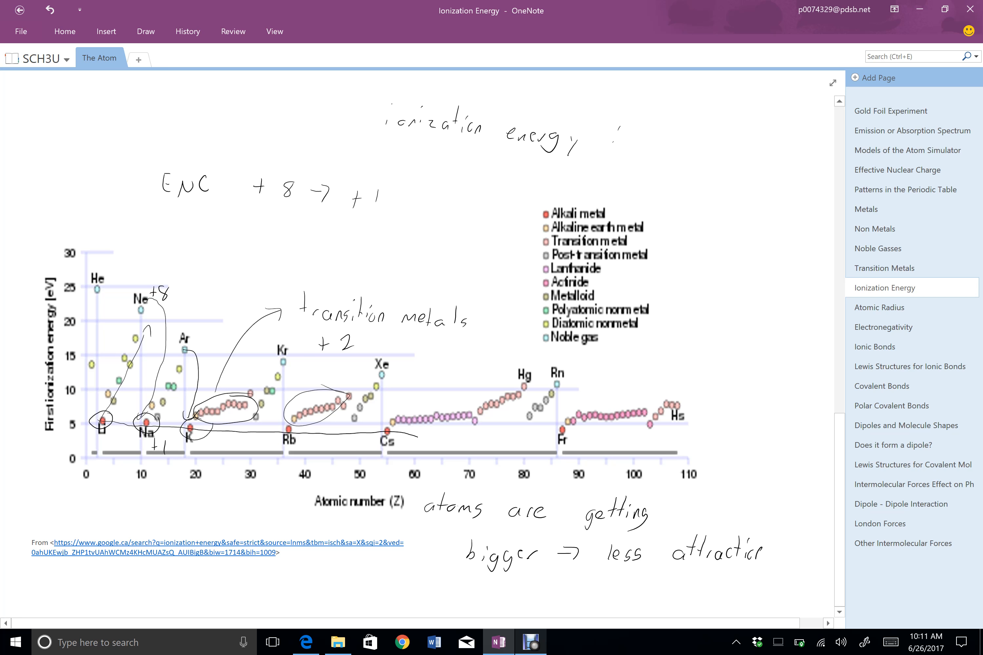
type("increa")
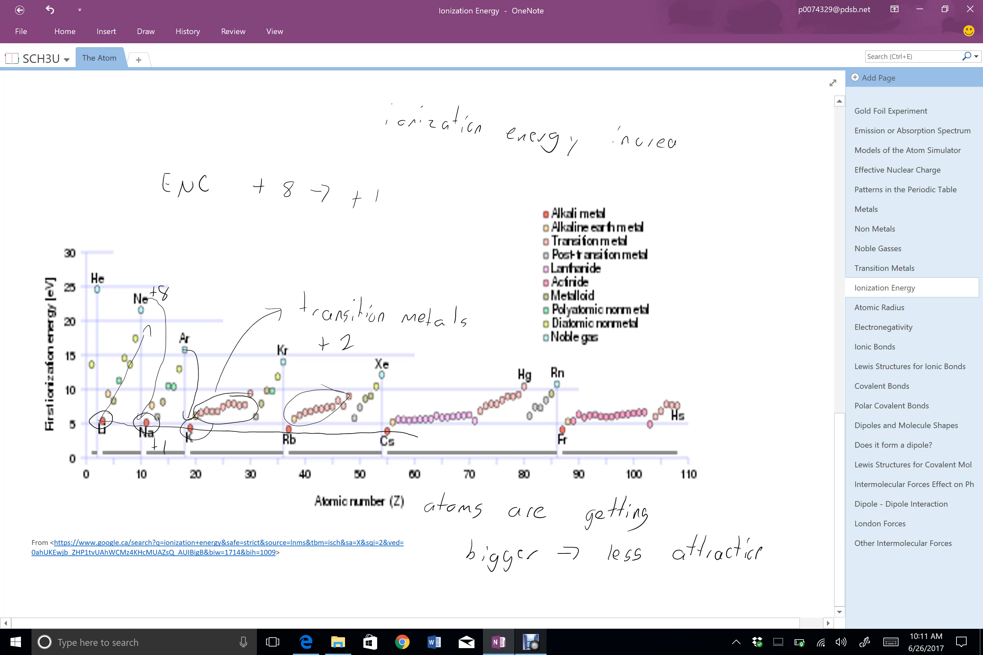